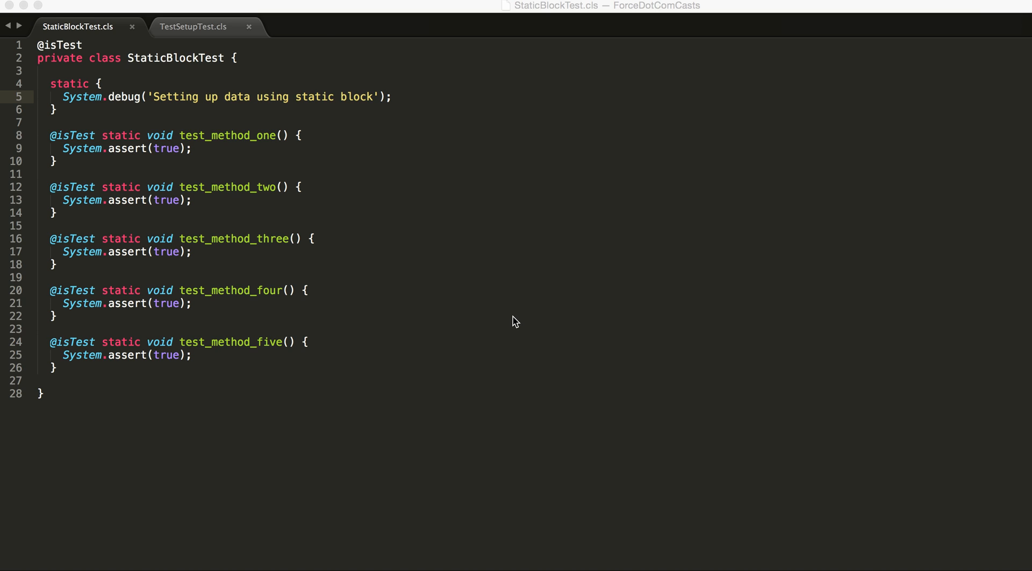
pyautogui.moveTo(502, 327)
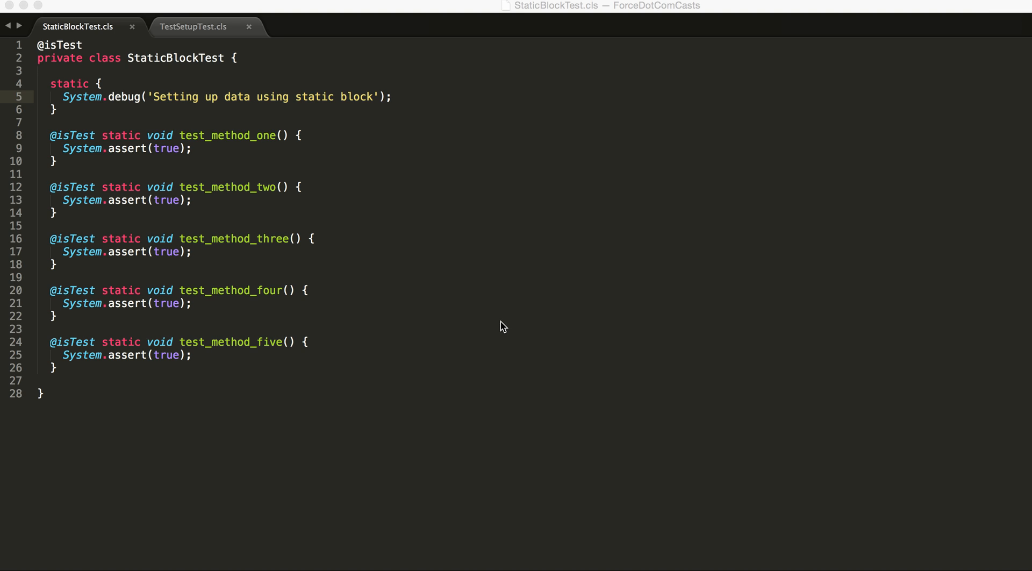
pyautogui.moveTo(69, 109)
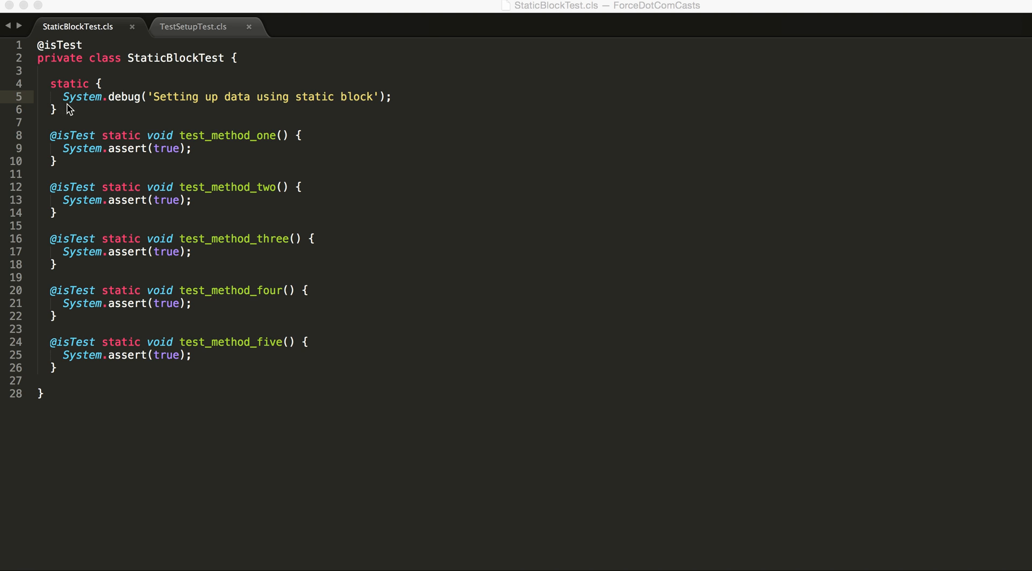
pyautogui.moveTo(80, 108)
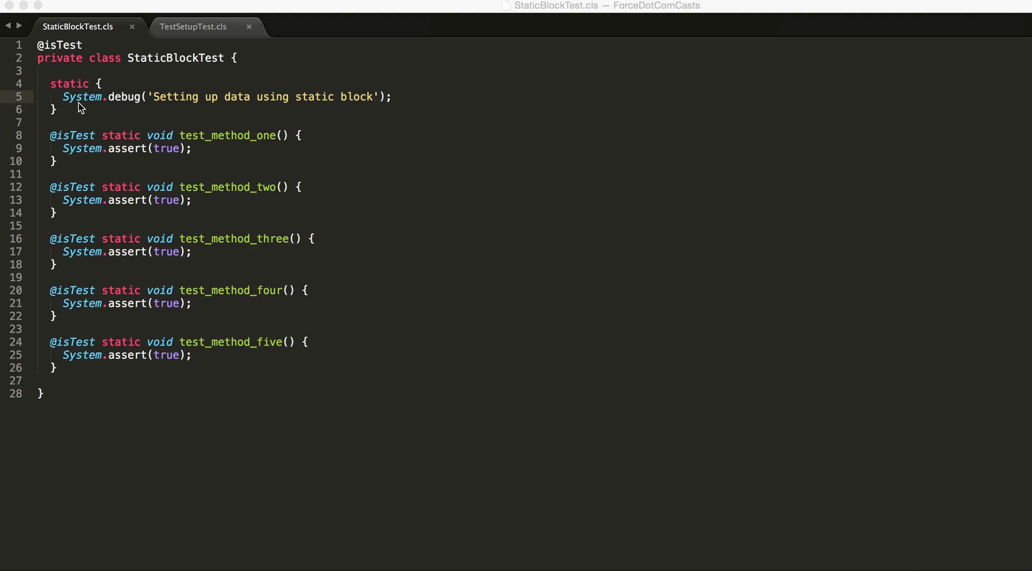
pyautogui.moveTo(82, 104)
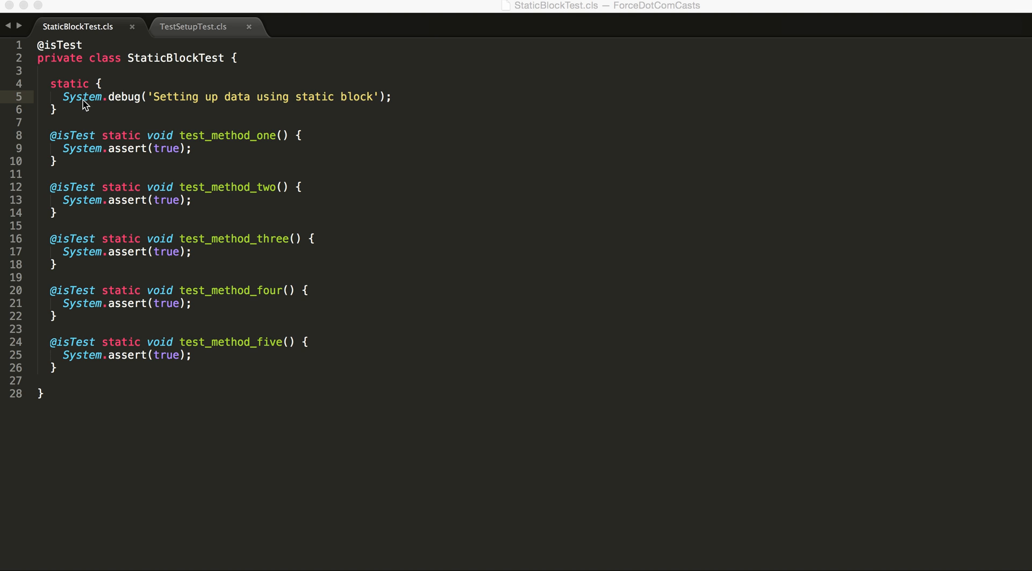
pyautogui.moveTo(242, 182)
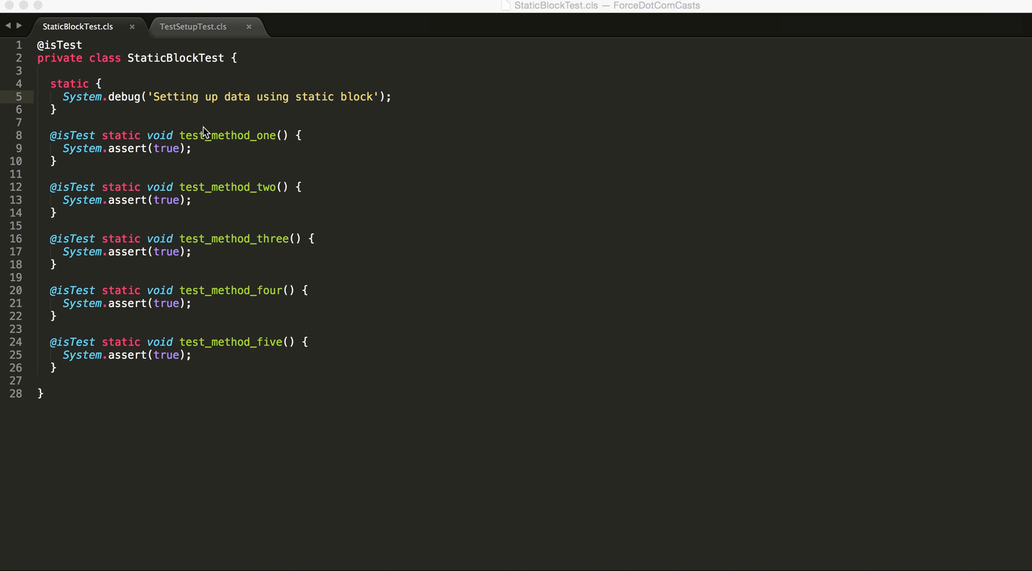
# - Launch MavensMate's Run Apex Tests from the StaticBlockTest editor context menu
pyautogui.rightClick(223, 135)
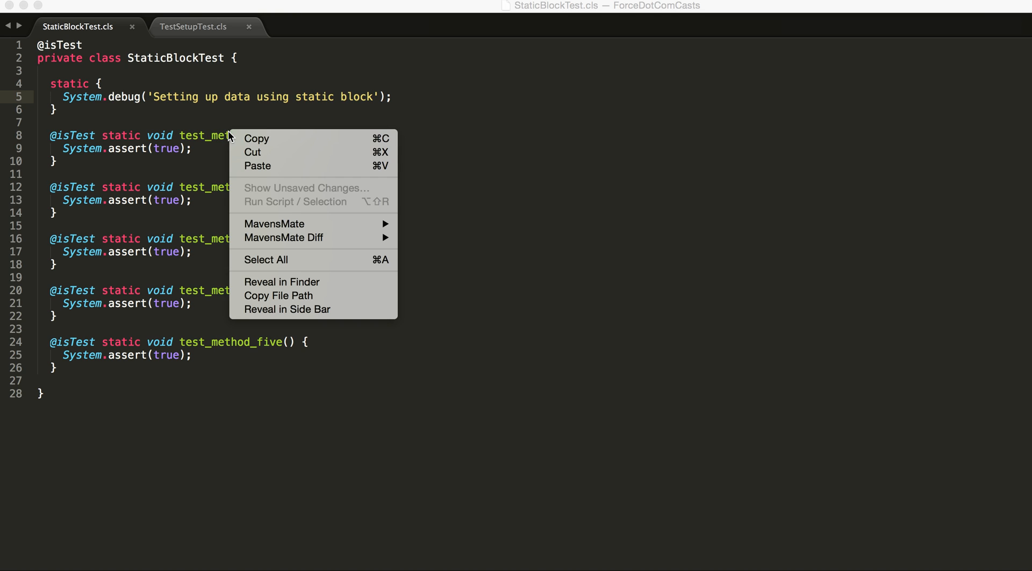
pyautogui.moveTo(274, 223)
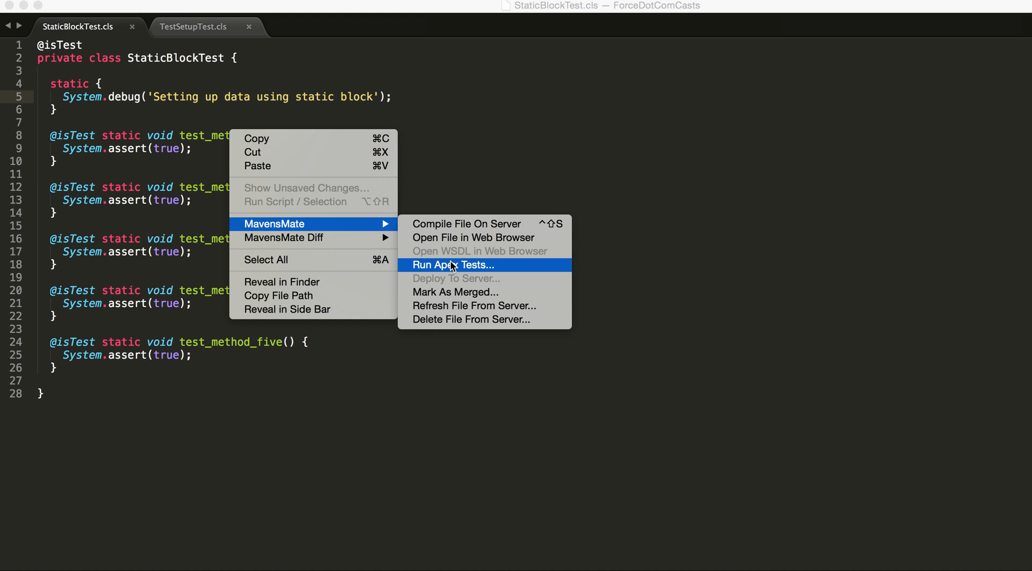
pyautogui.click(452, 264)
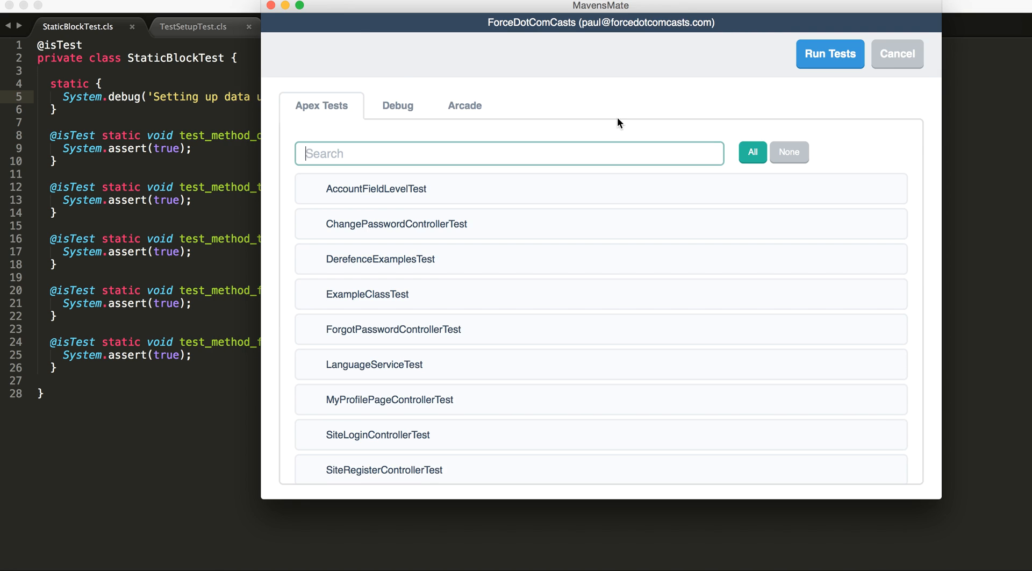
# - Run StaticBlockTest's five methods (5/5 passed) and expand the result views list
pyautogui.click(829, 54)
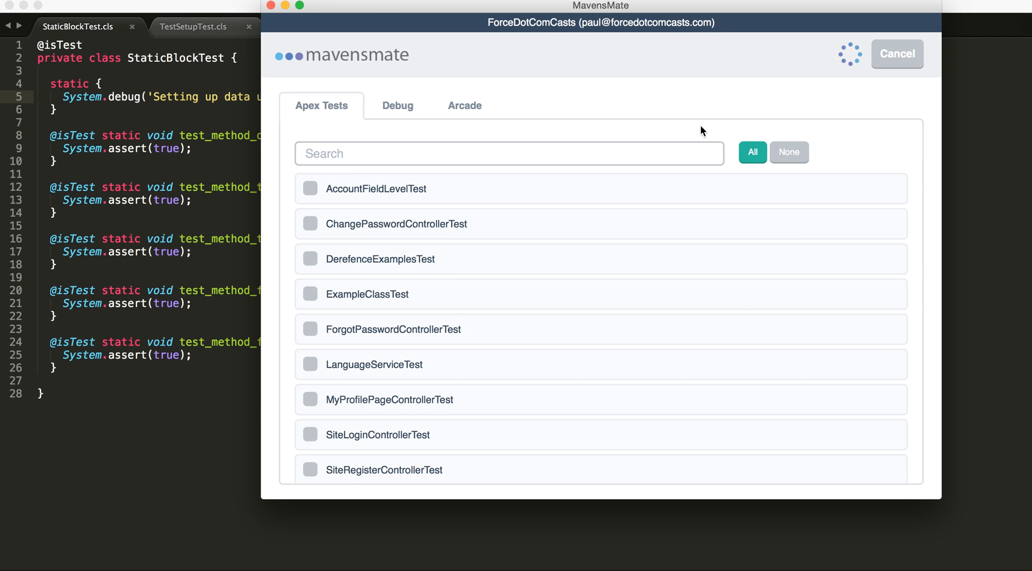
pyautogui.click(829, 54)
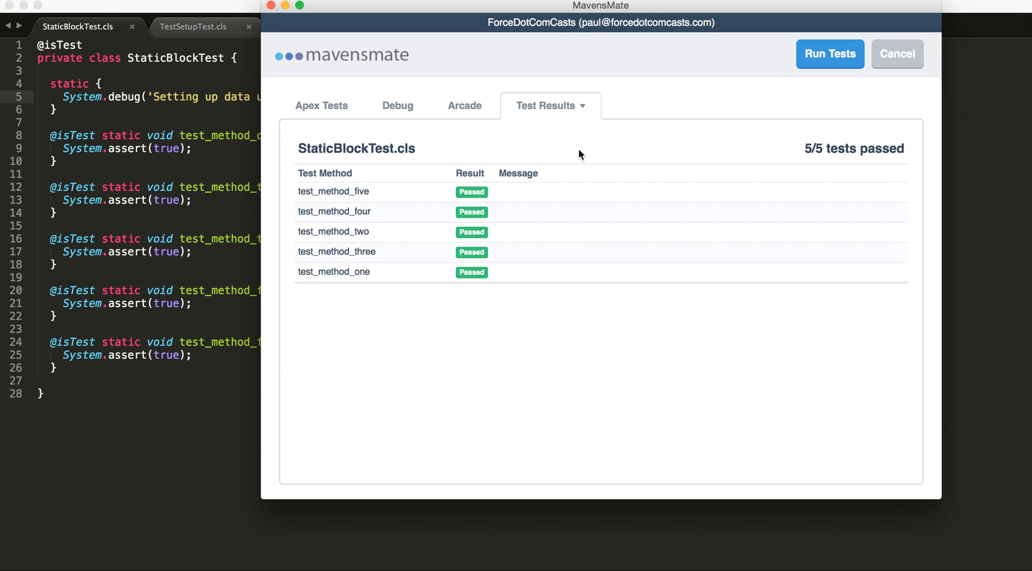
pyautogui.click(551, 105)
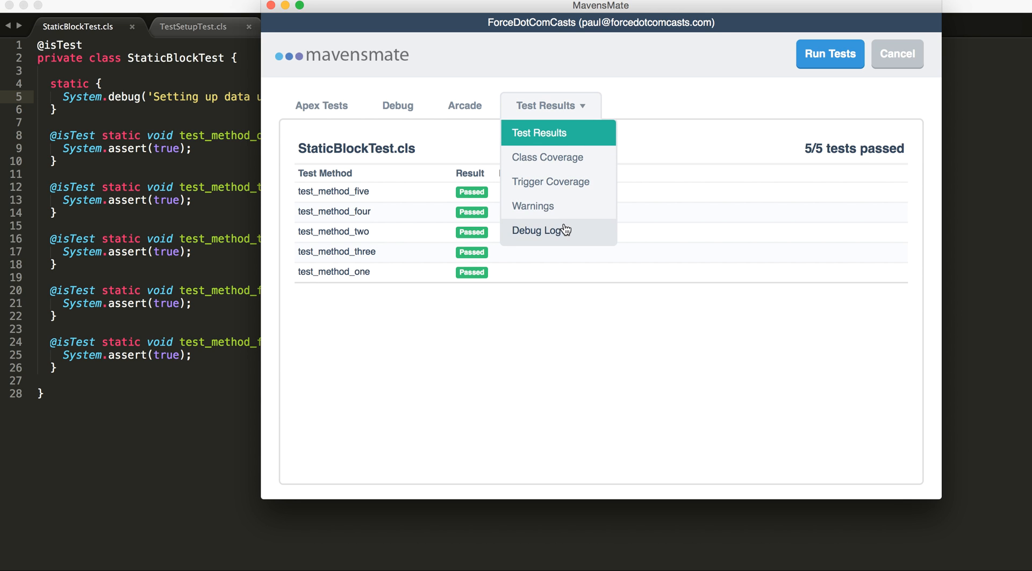
# - Review the debug log showing the static block message before each of the five test methods
pyautogui.click(541, 230)
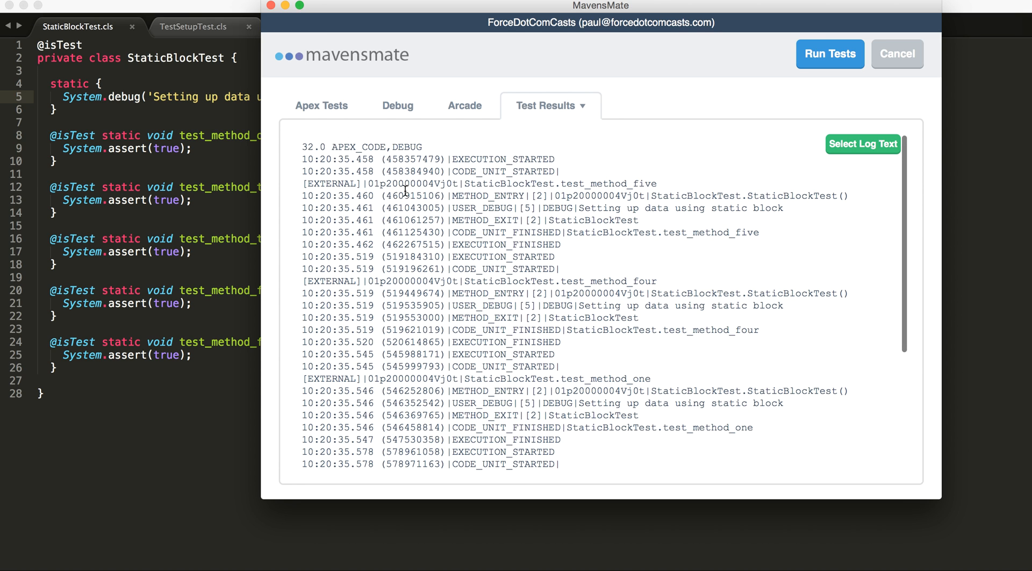
pyautogui.moveTo(559, 205)
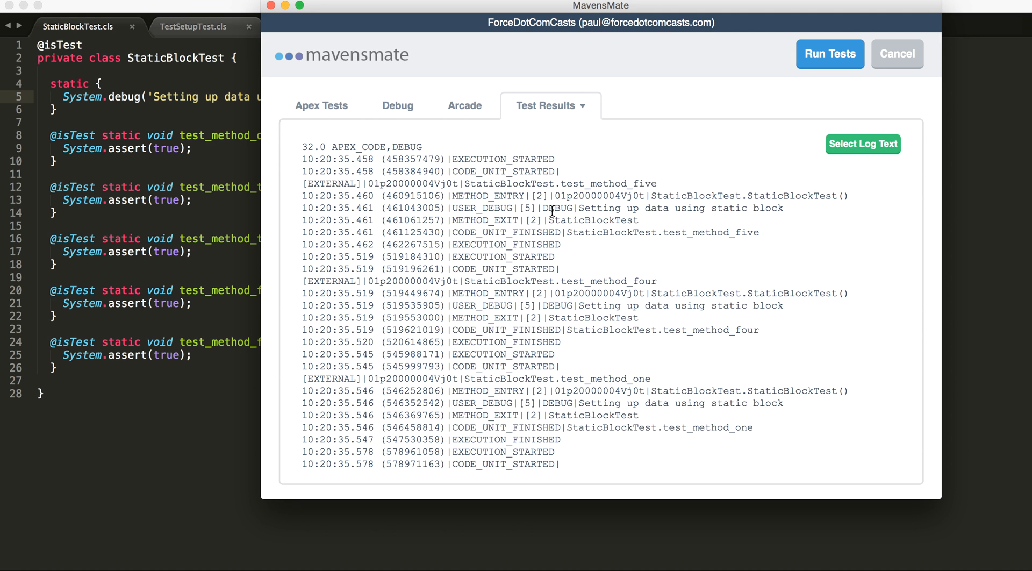
pyautogui.scroll(-3)
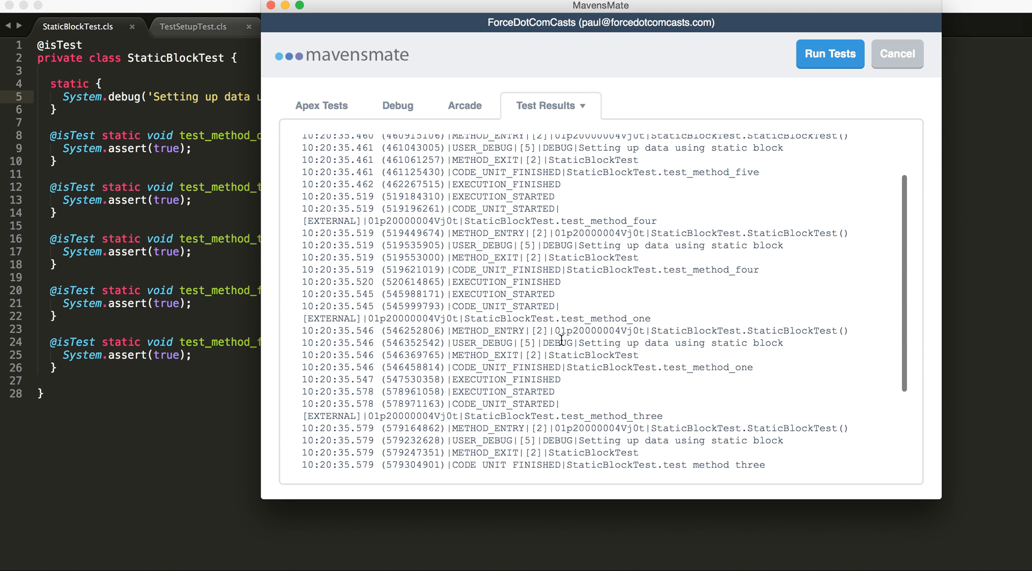
pyautogui.scroll(-3)
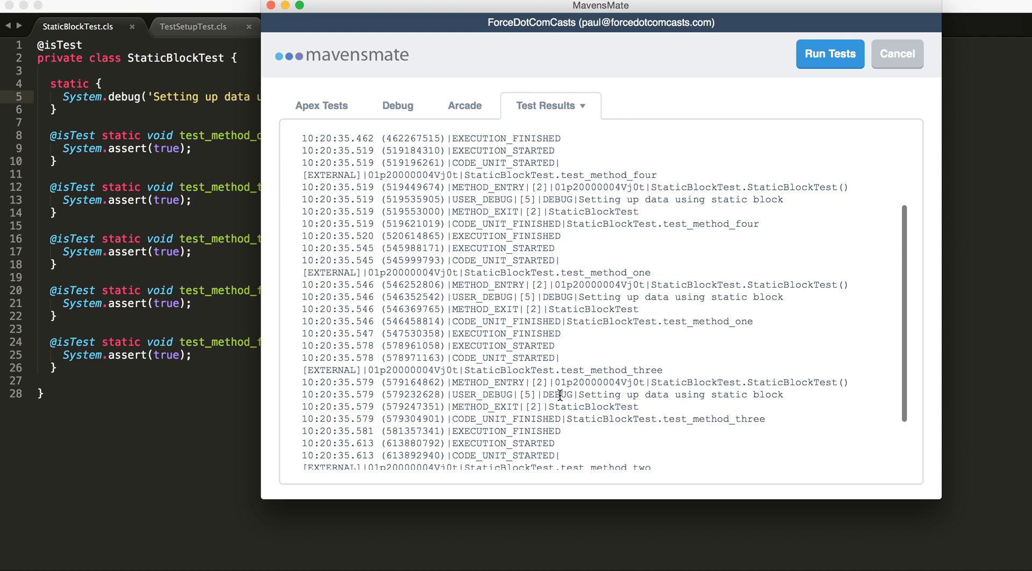
pyautogui.scroll(-3)
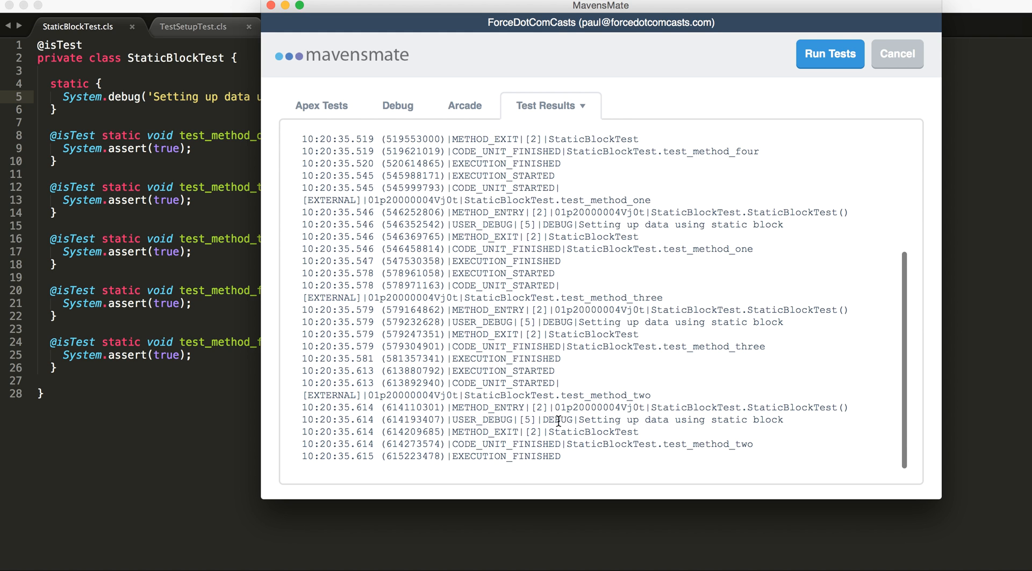
pyautogui.moveTo(101, 143)
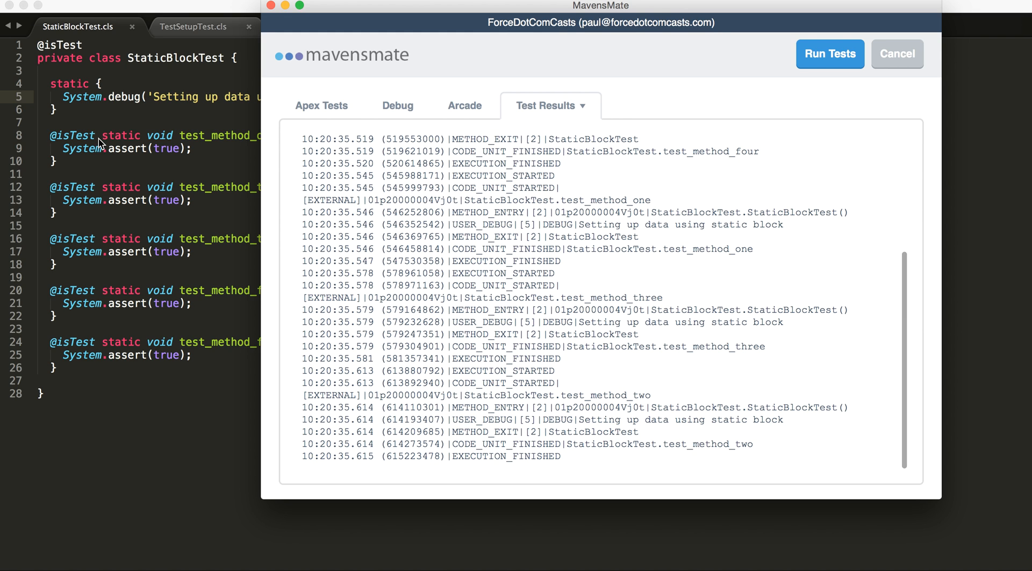
pyautogui.moveTo(194, 414)
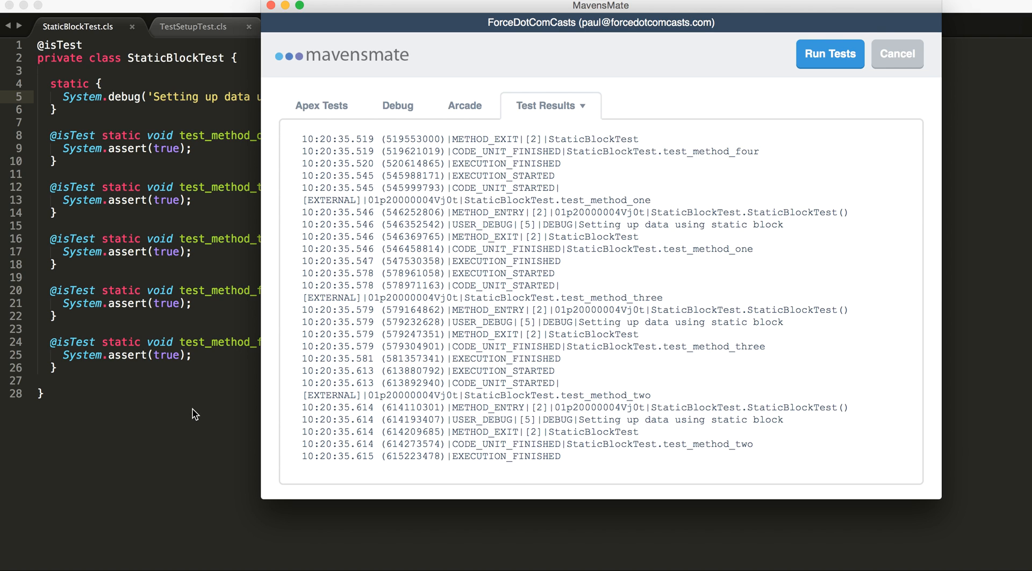
pyautogui.moveTo(198, 410)
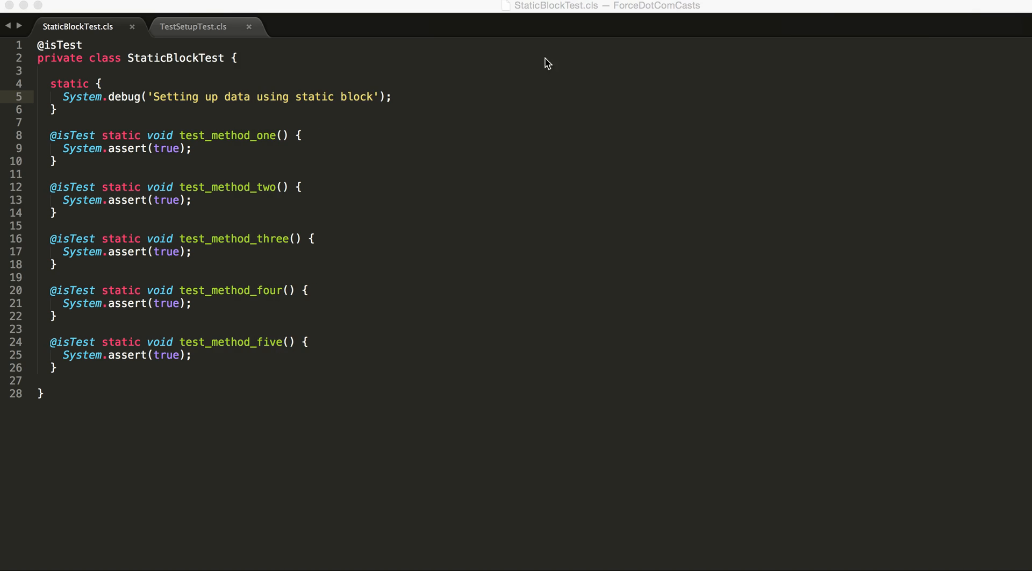
pyautogui.click(194, 26)
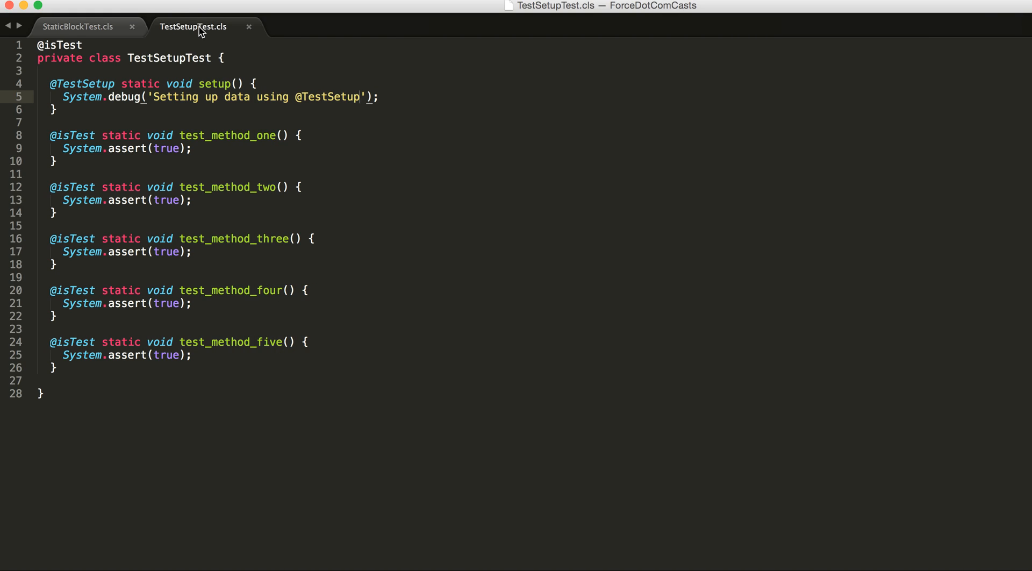
pyautogui.moveTo(50, 84)
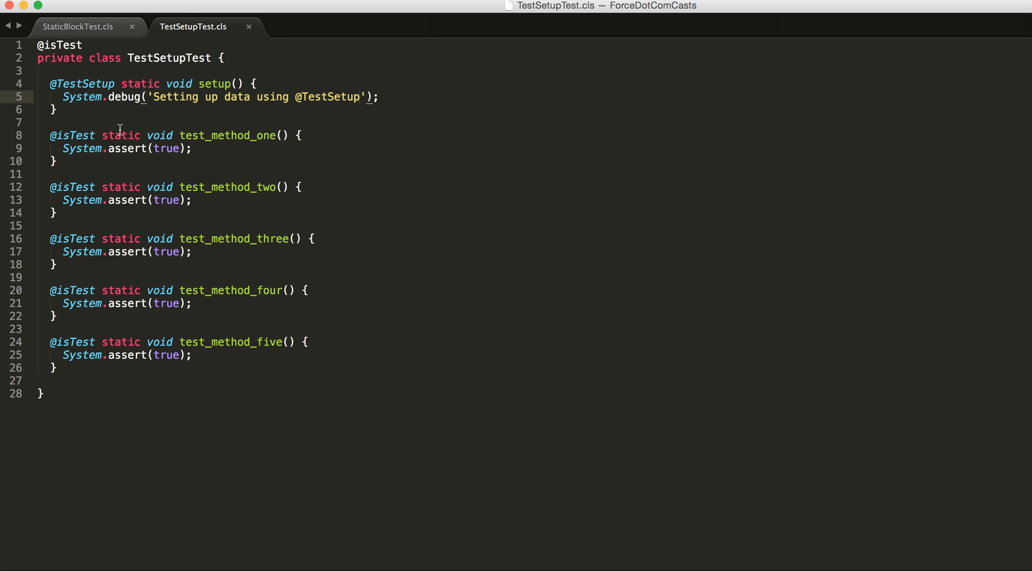
pyautogui.moveTo(56, 94)
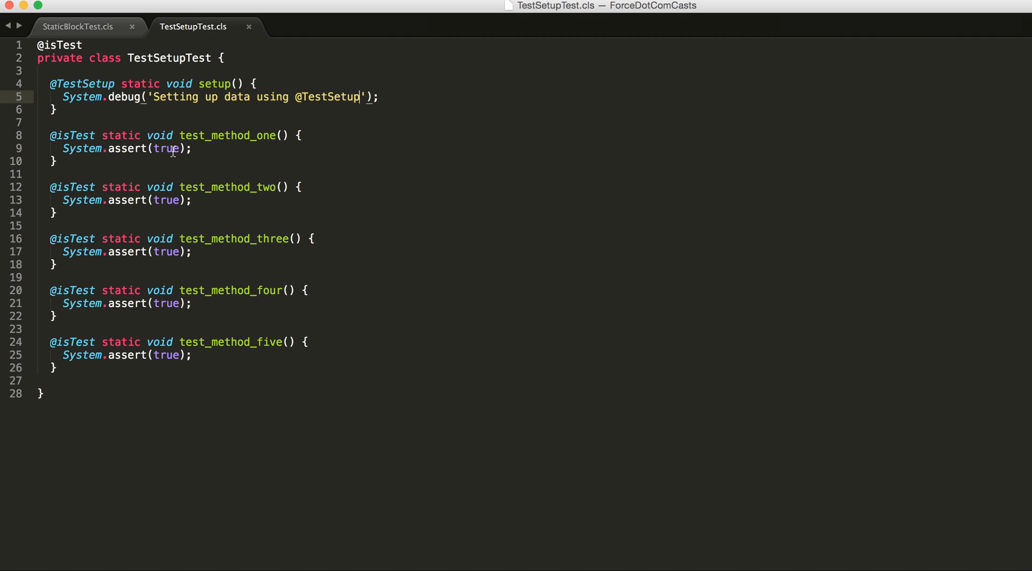
pyautogui.moveTo(172, 151)
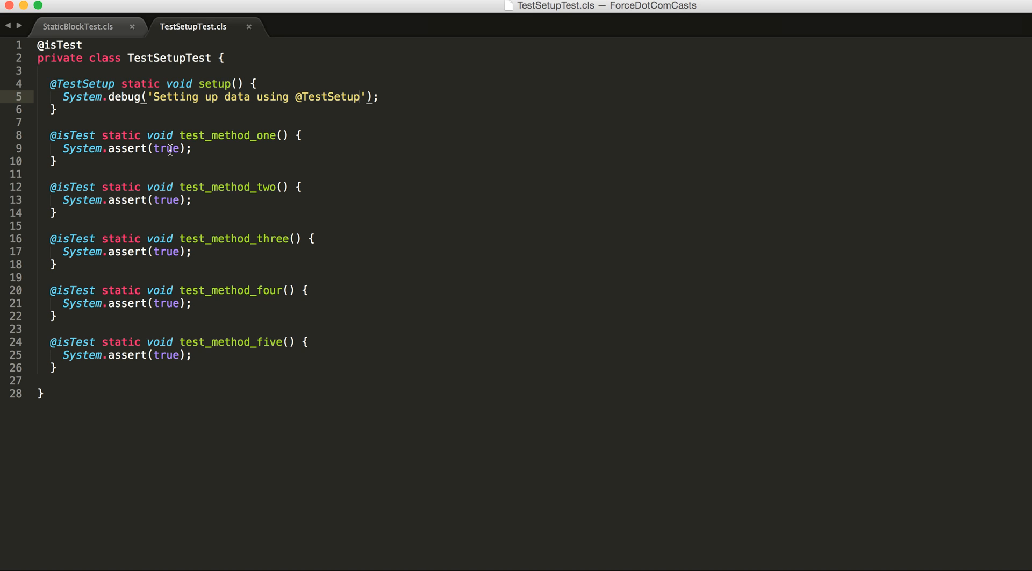
pyautogui.moveTo(228, 177)
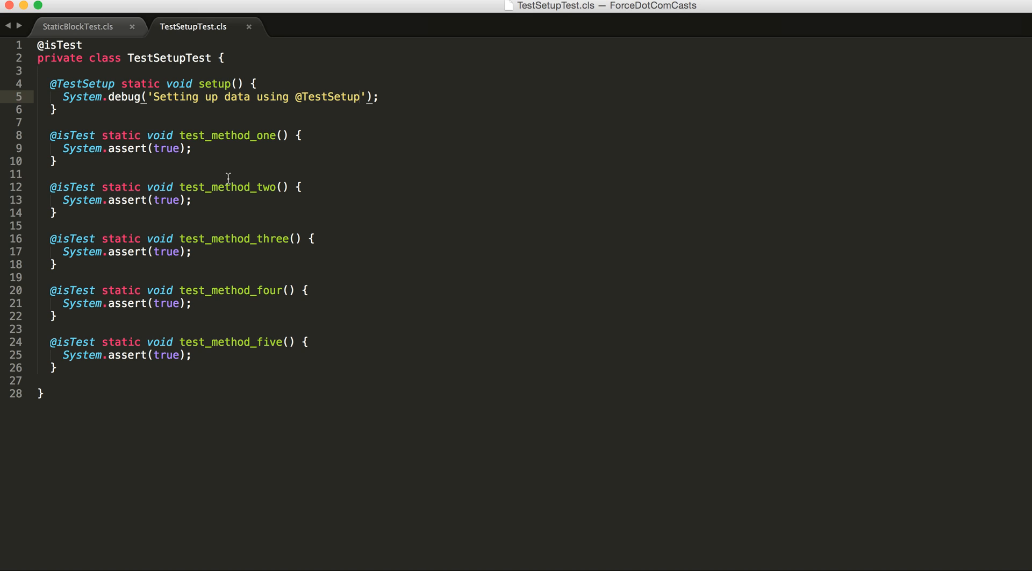
# - Launch MavensMate's Run Apex Tests from the TestSetupTest editor context menu
pyautogui.rightClick(228, 177)
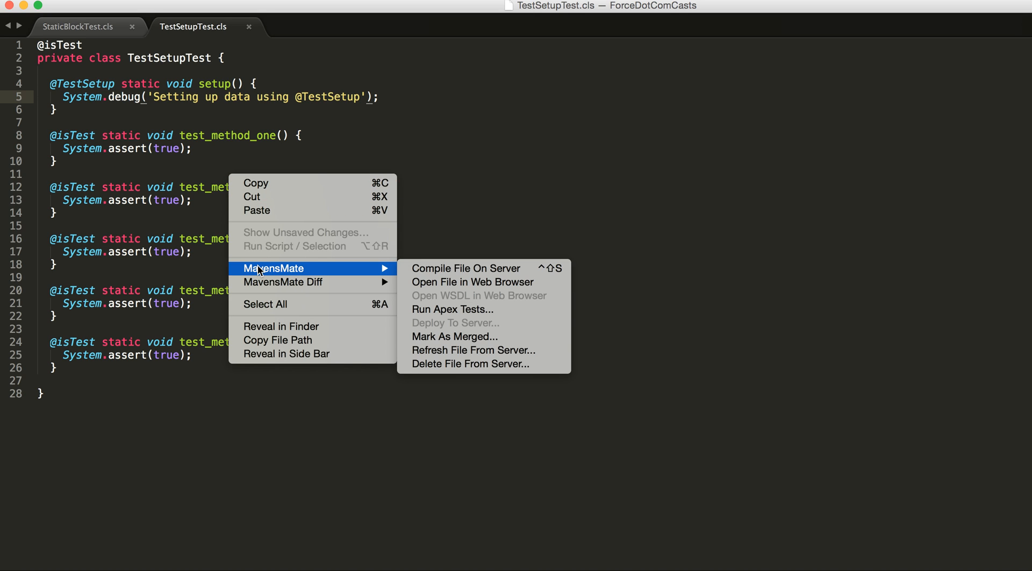
pyautogui.moveTo(462, 314)
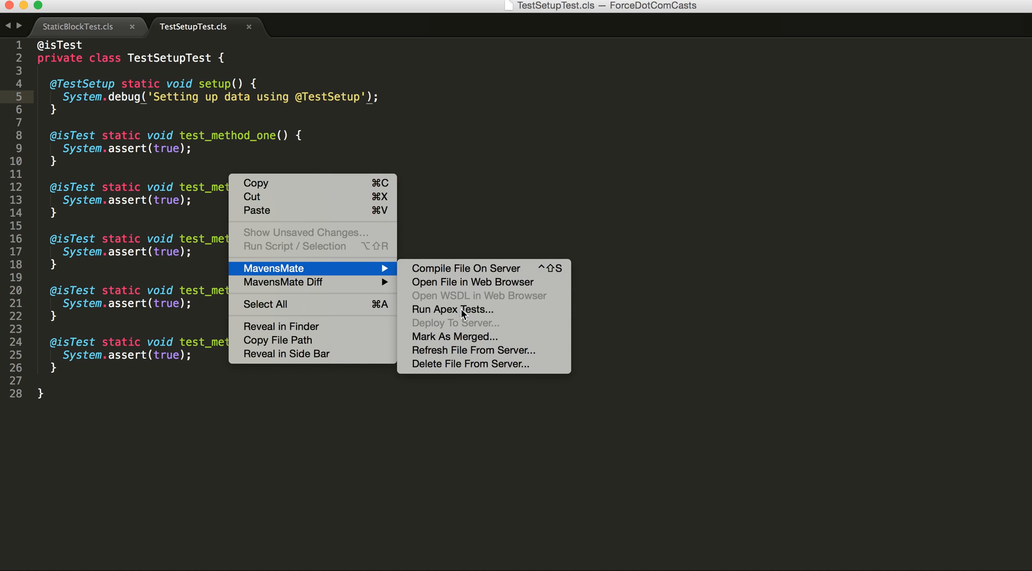
pyautogui.click(452, 310)
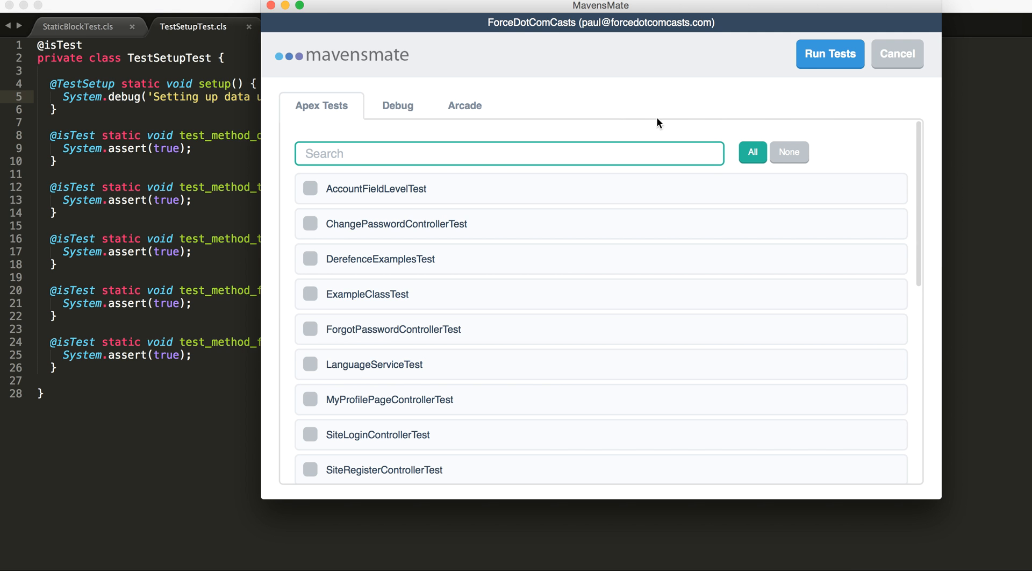
pyautogui.click(828, 54)
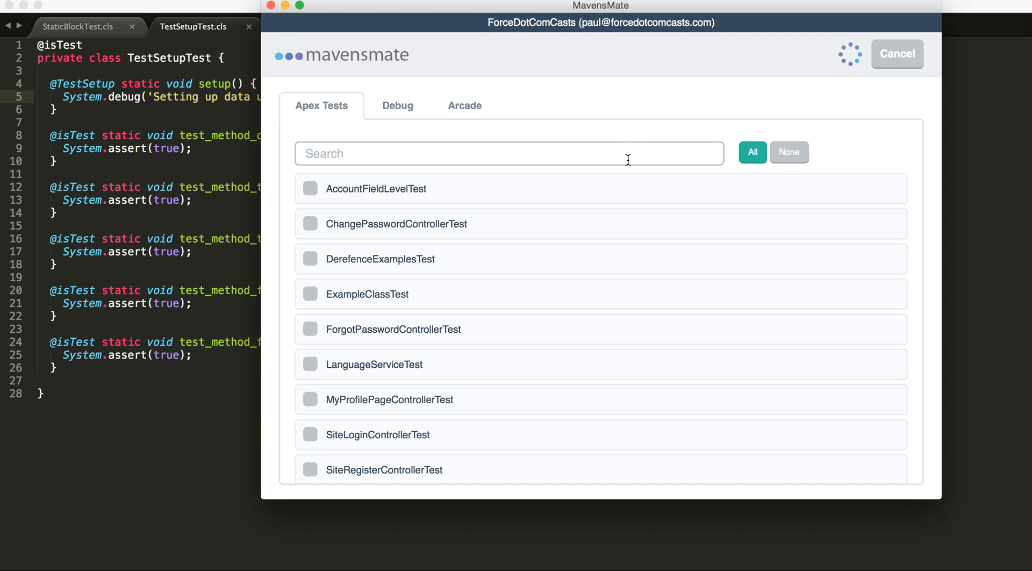
pyautogui.moveTo(206, 118)
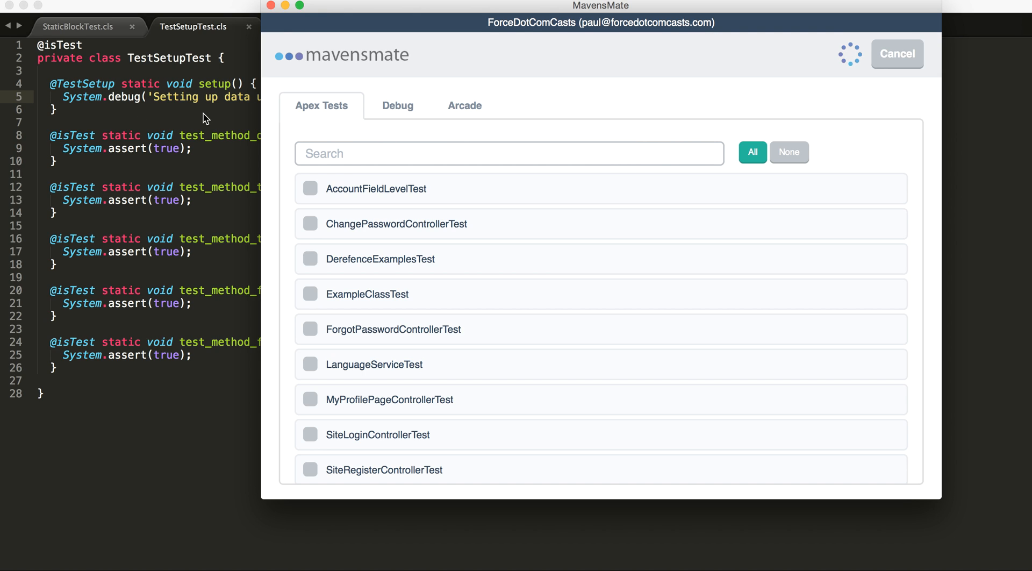
pyautogui.moveTo(166, 169)
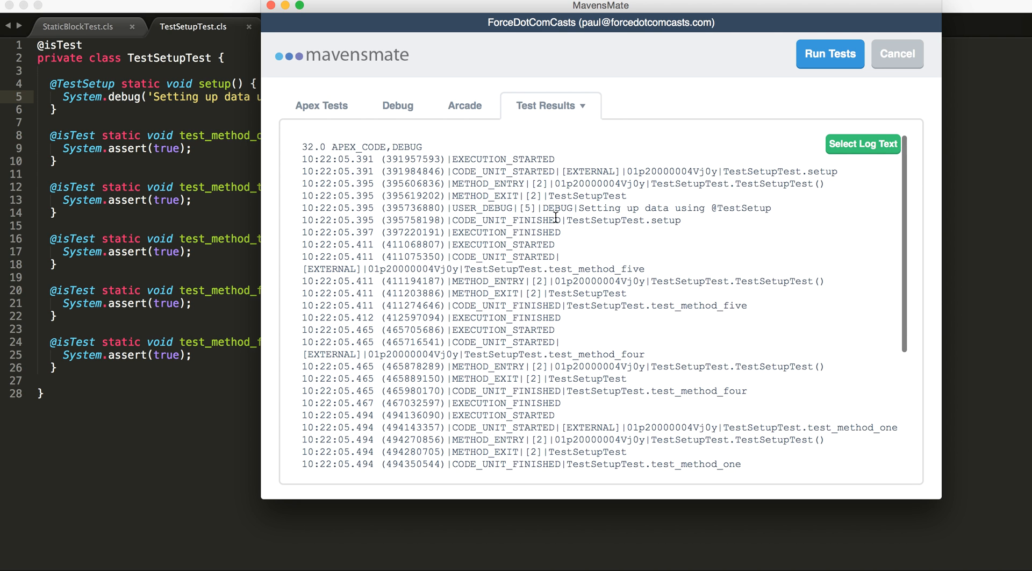
pyautogui.moveTo(742, 209)
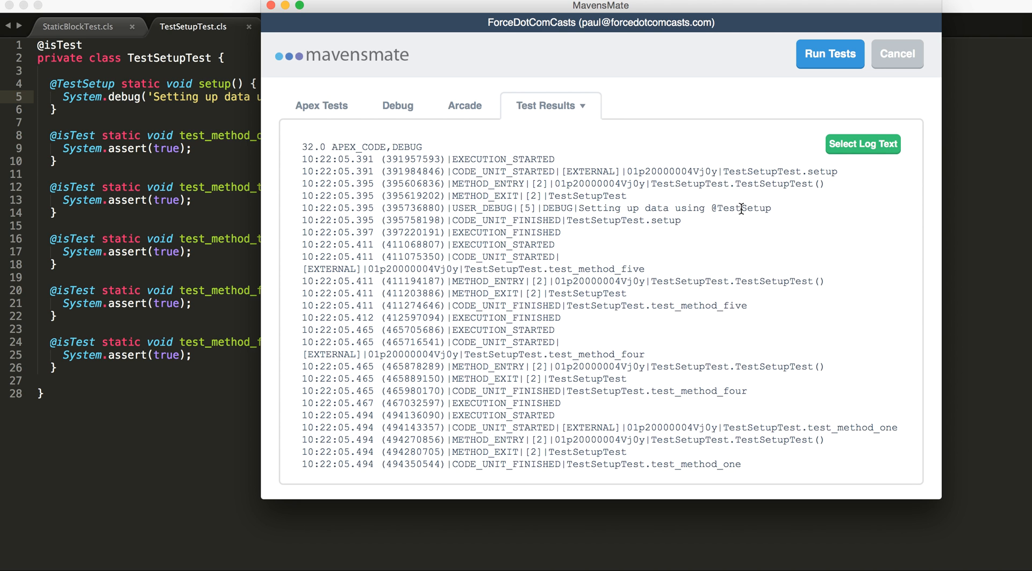
pyautogui.scroll(-3)
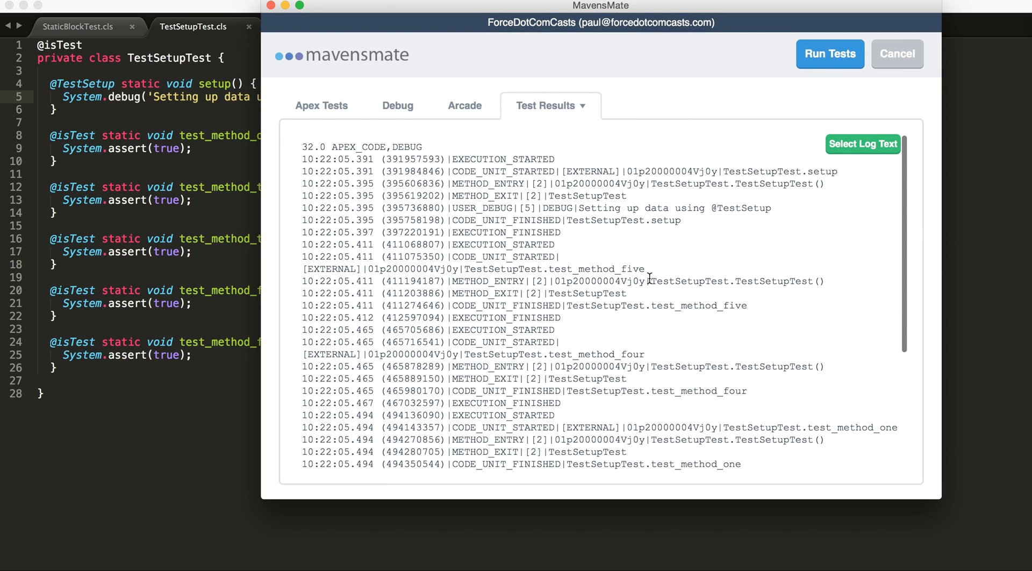
pyautogui.click(895, 54)
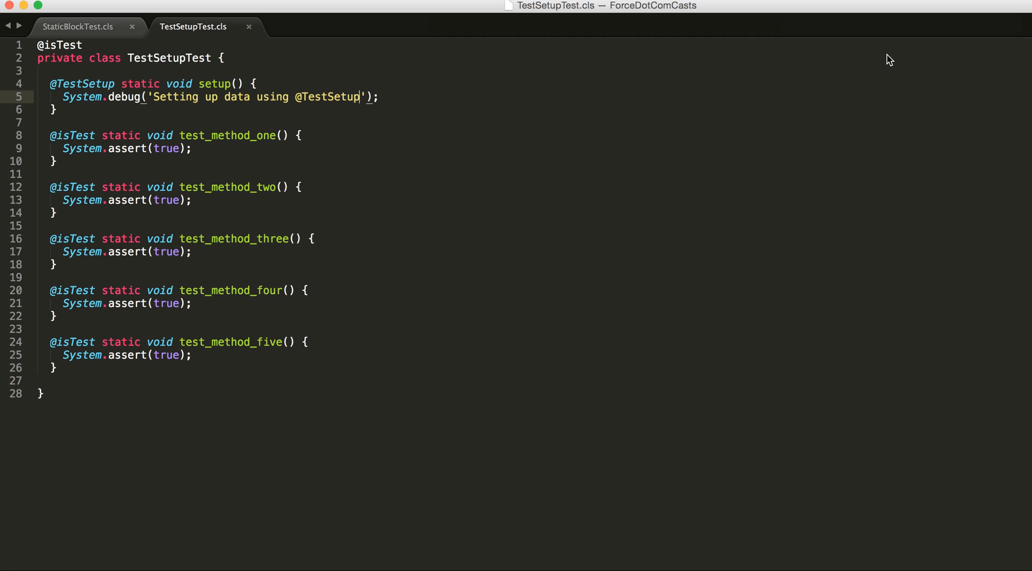
pyautogui.moveTo(795, 91)
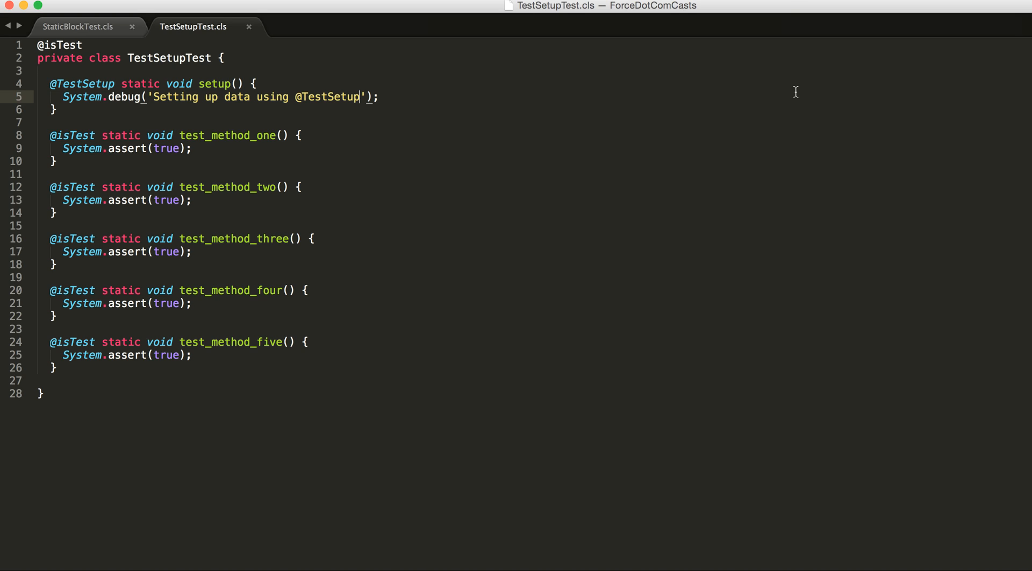
pyautogui.moveTo(774, 100)
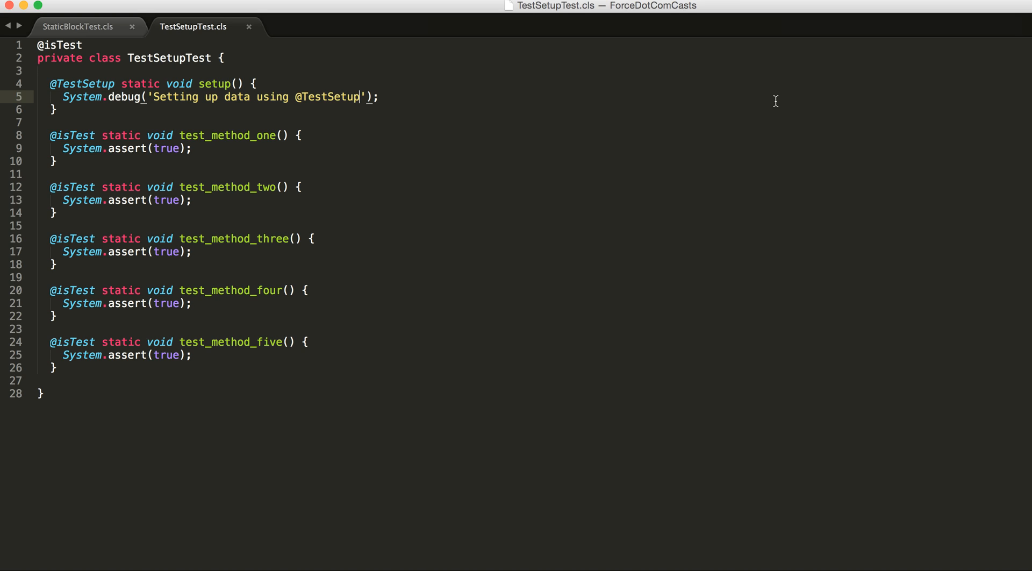